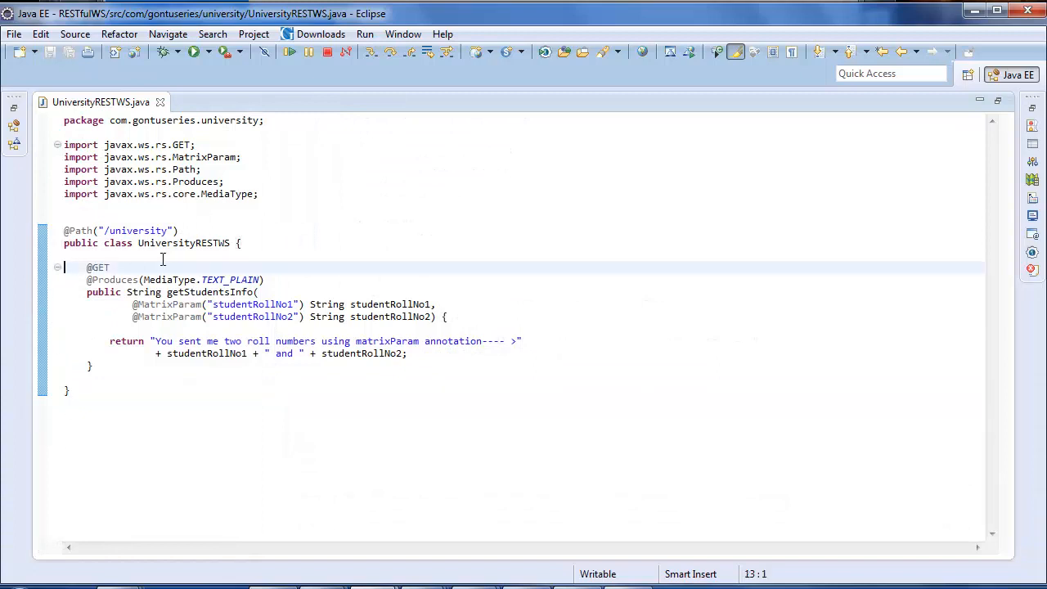
- Remove the getStudentsInfo matrix-parameter method from UniversityRESTWS and place the cursor in the empty class body
drag(65, 269, 68, 390)
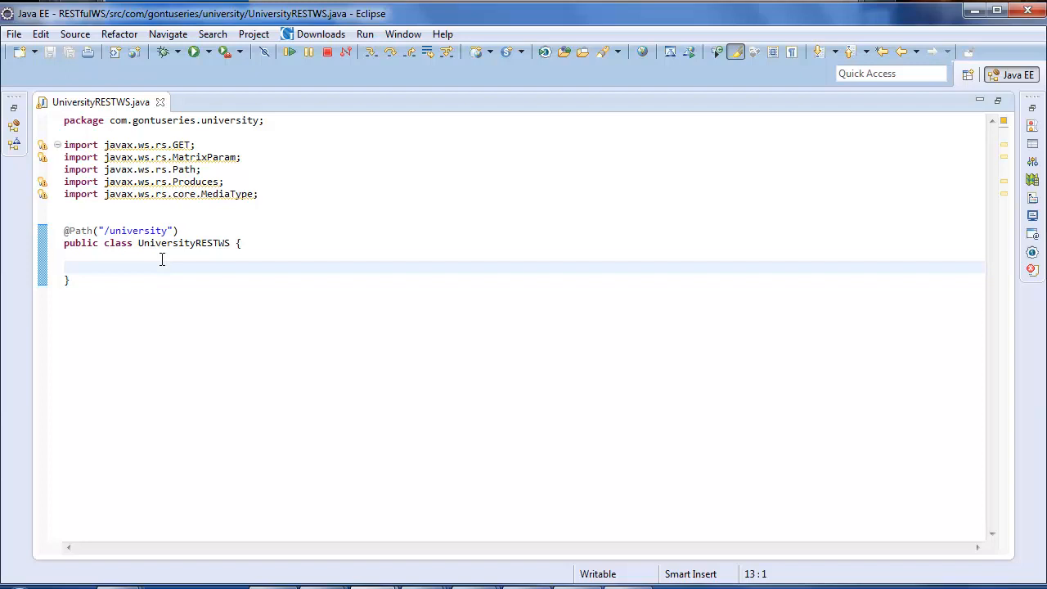
click(101, 519)
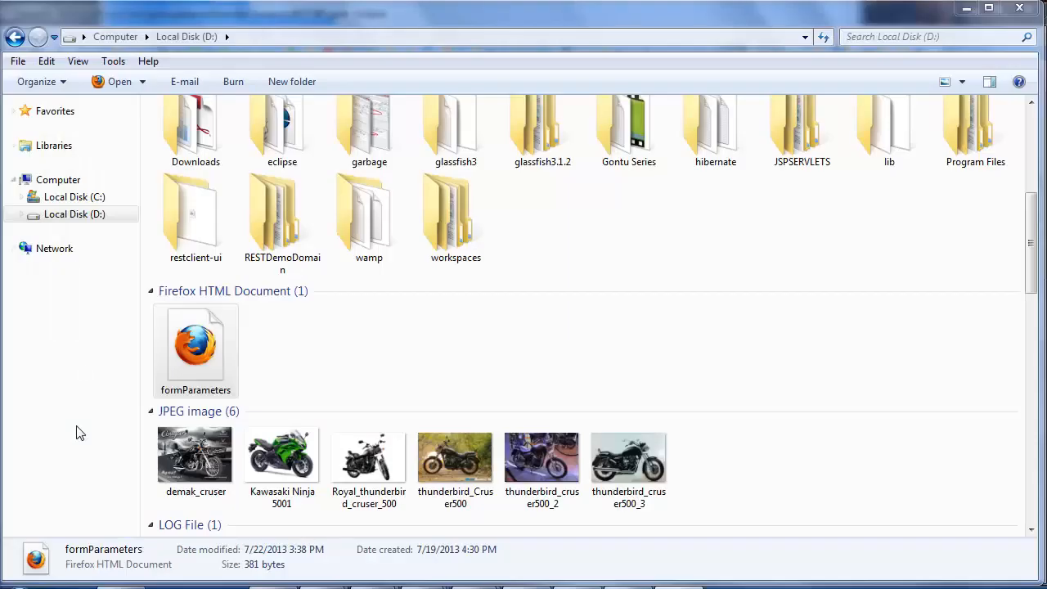
right_click(196, 352)
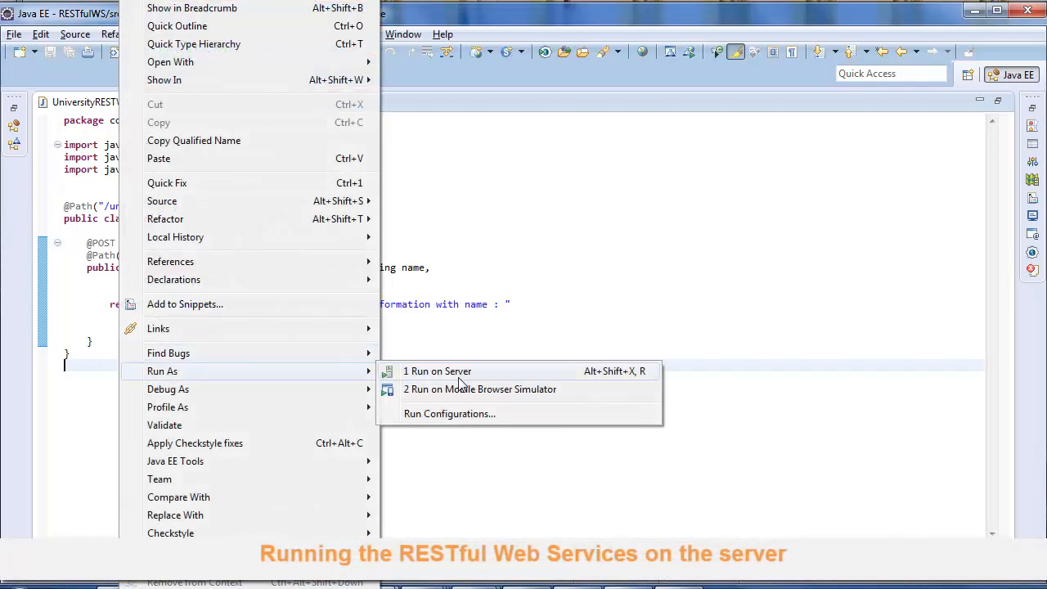
- Deploy the RESTful web service project via Run As > Run on Server
click(436, 369)
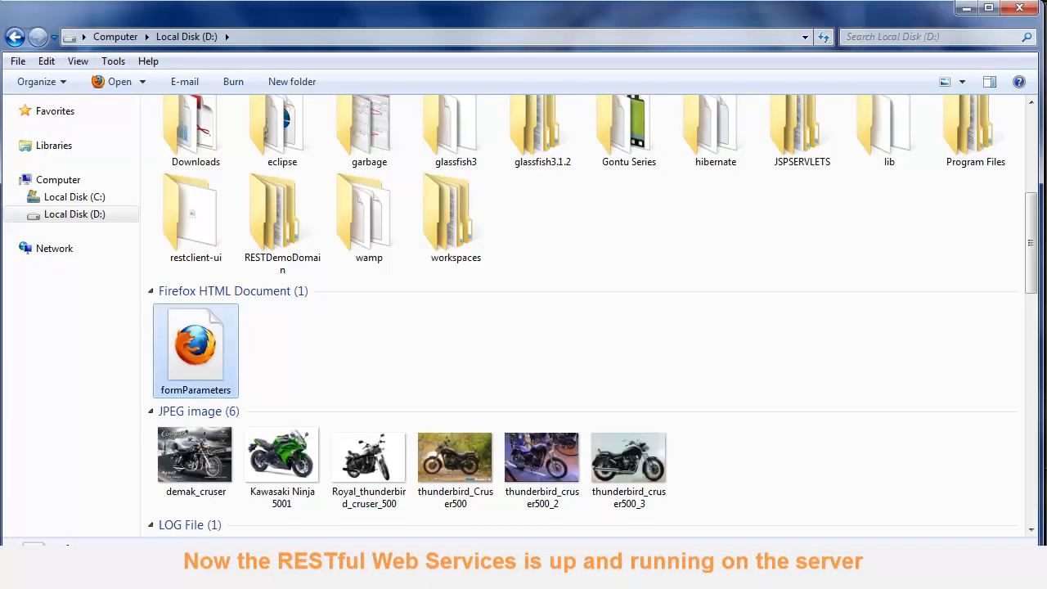
- Submit the formParameters page with name Gontu and age 22, getting the Add Student Info confirmation
double_click(197, 347)
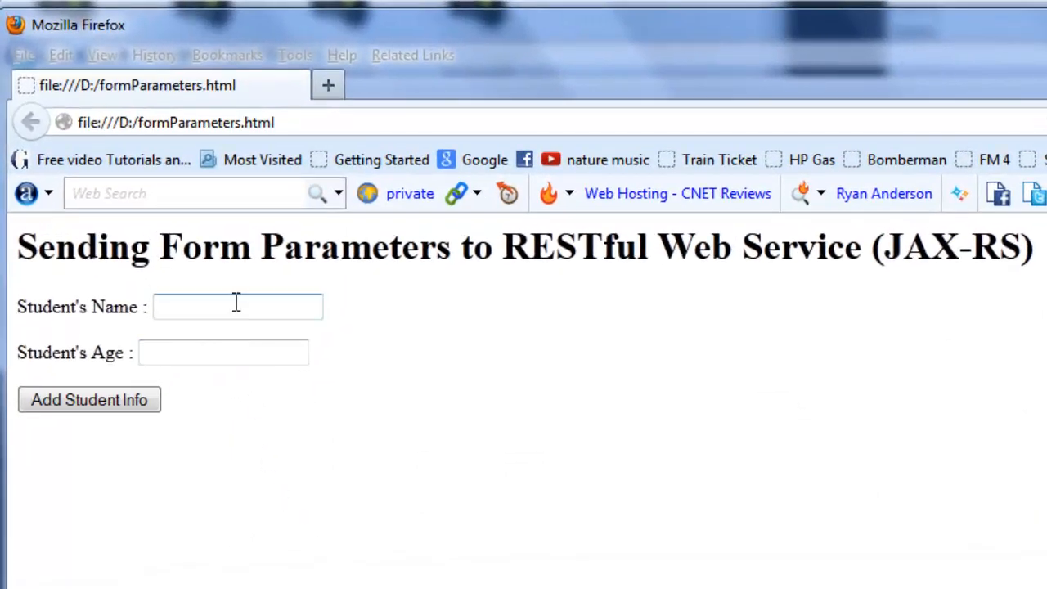
text(Go)
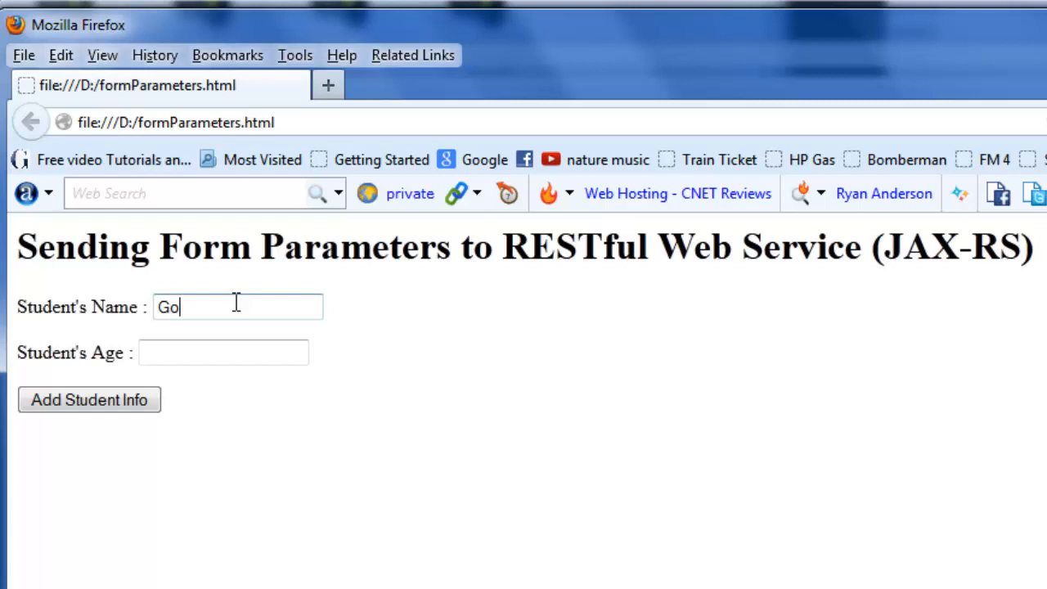
text(ntu)
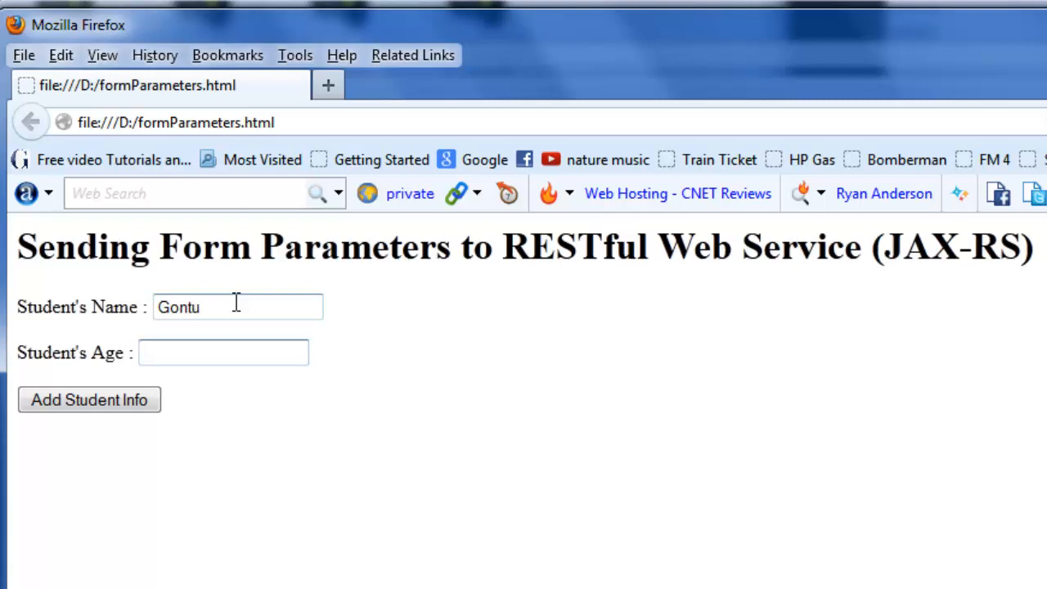
text(22)
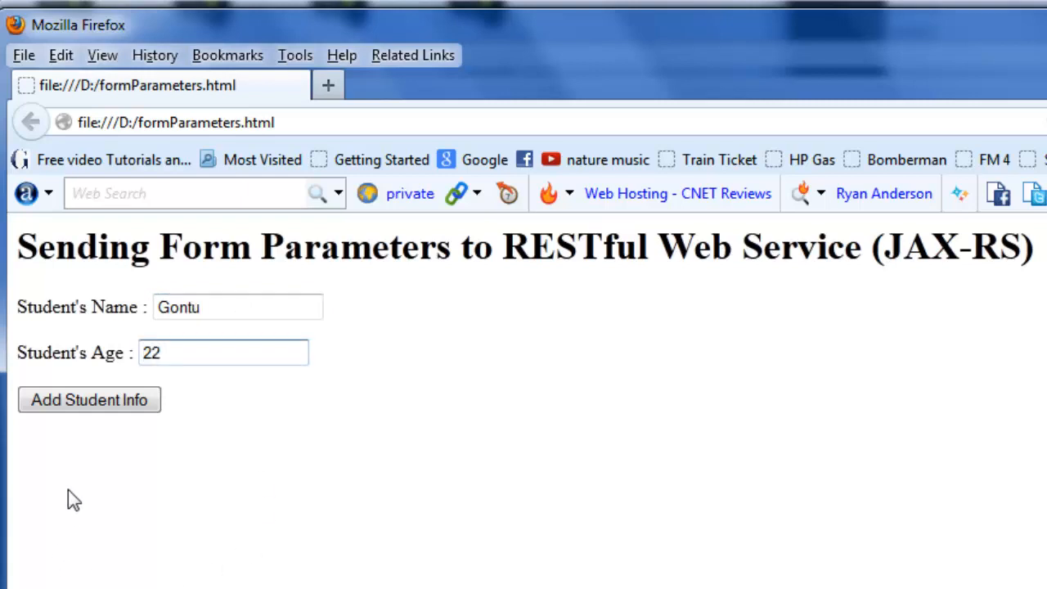
click(88, 399)
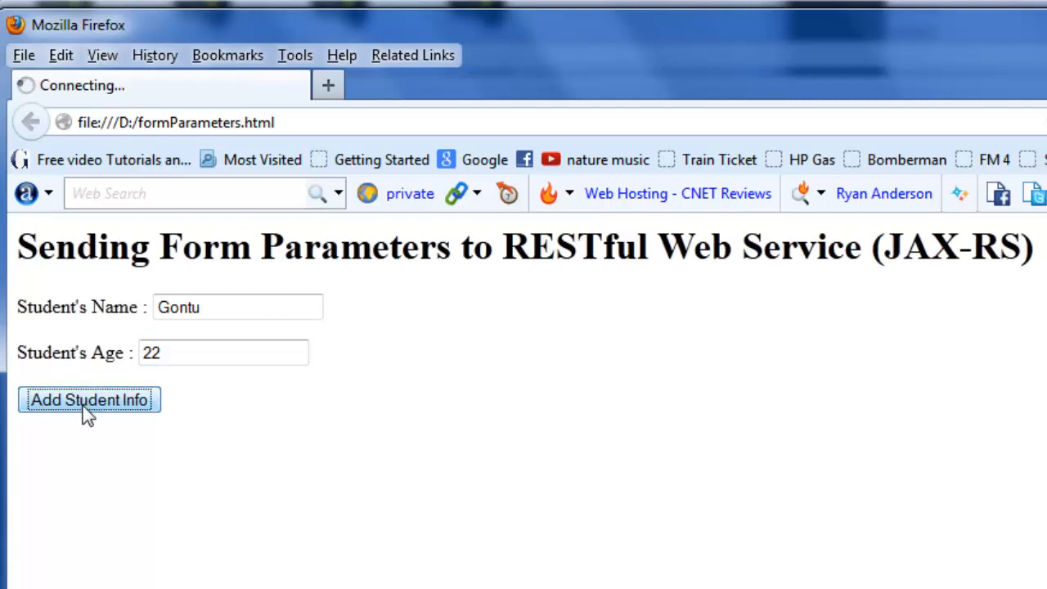
click(88, 399)
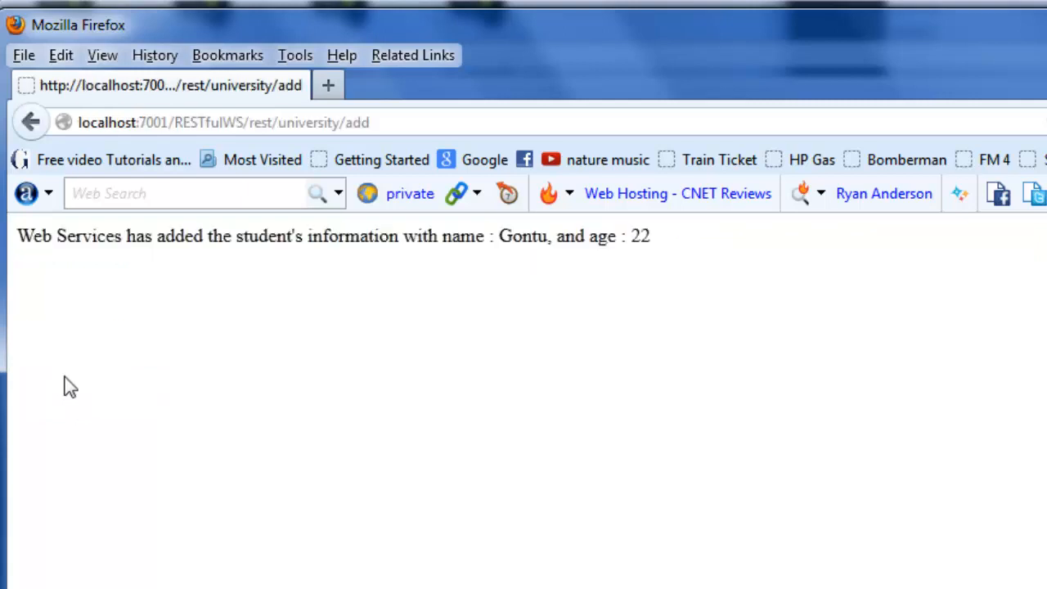
mouse_move(478, 278)
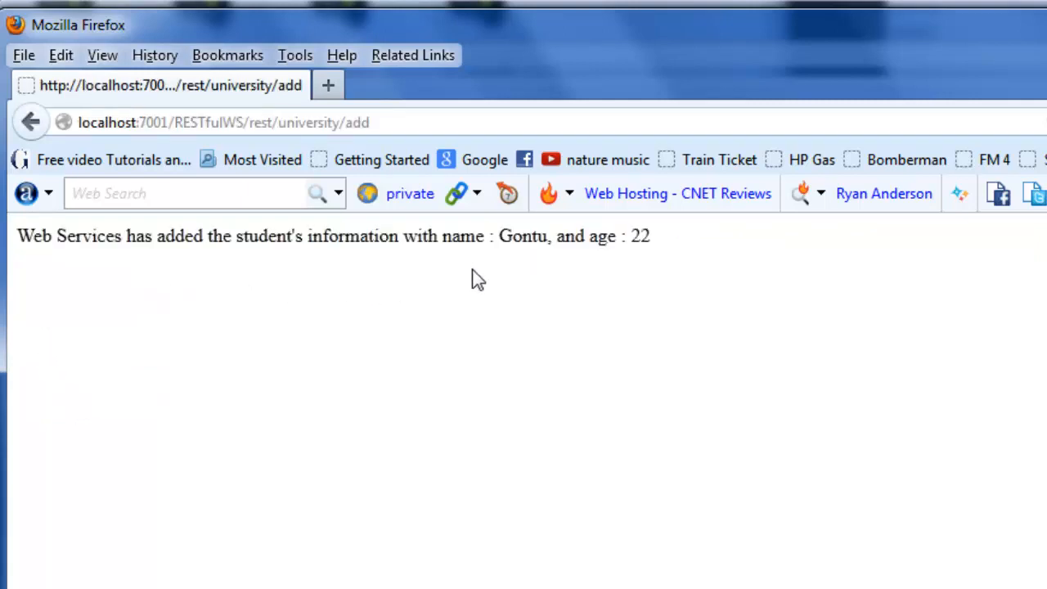
mouse_move(707, 262)
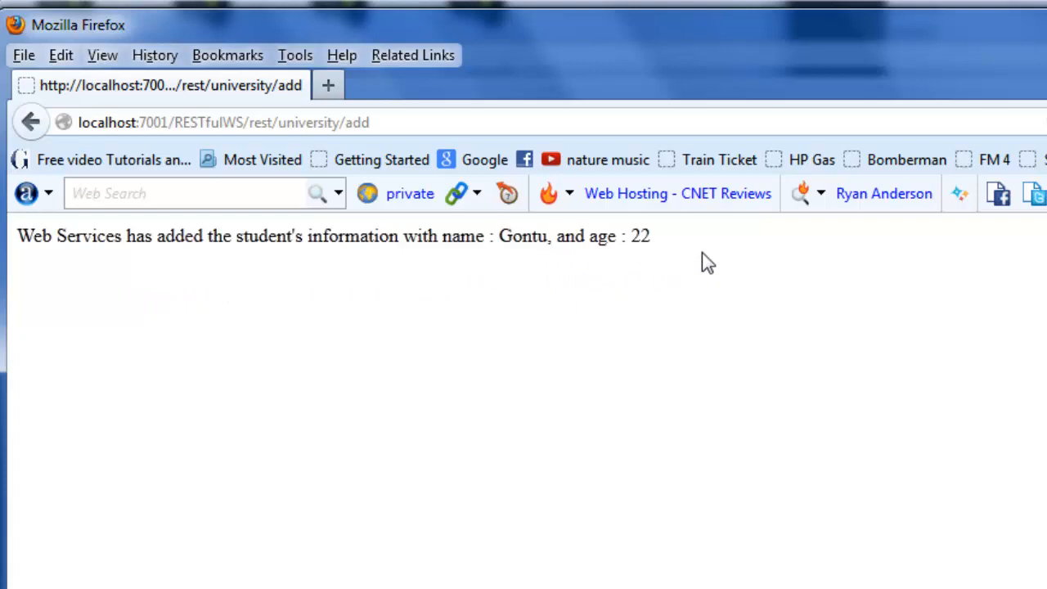